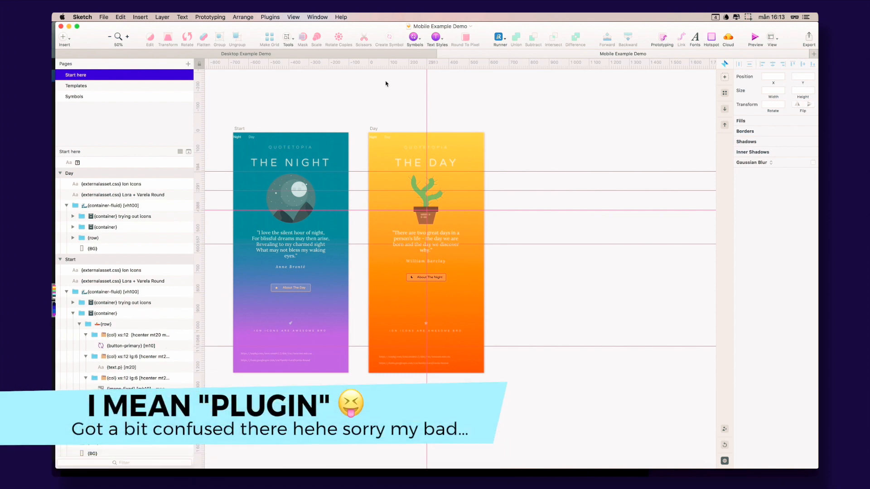
Copy the Mobile Template artboard from Templates and paste it beside the Day artboard
click(77, 85)
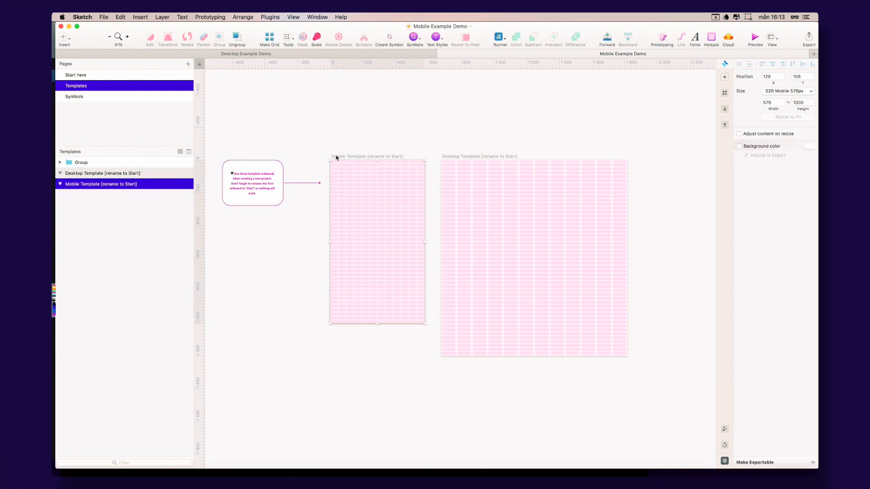
click(76, 75)
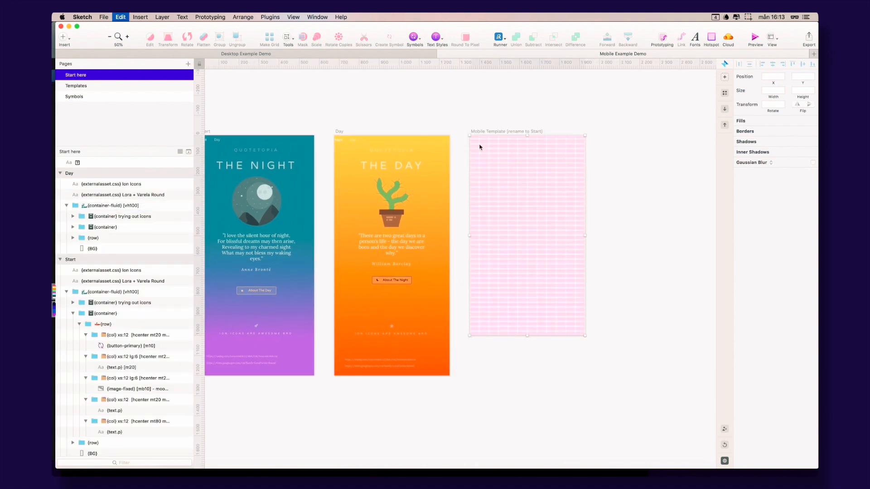
click(526, 236)
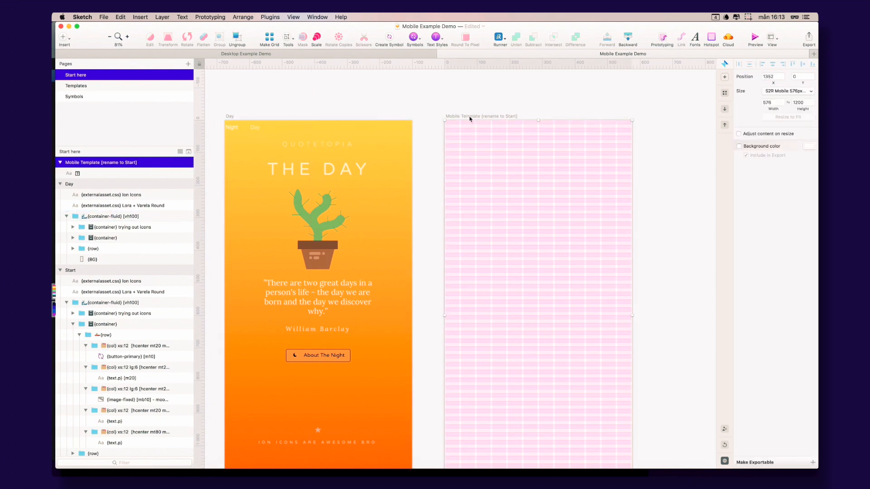
Start Sketch2React's Generate grid structure with 2 rows of 6 columns
click(270, 17)
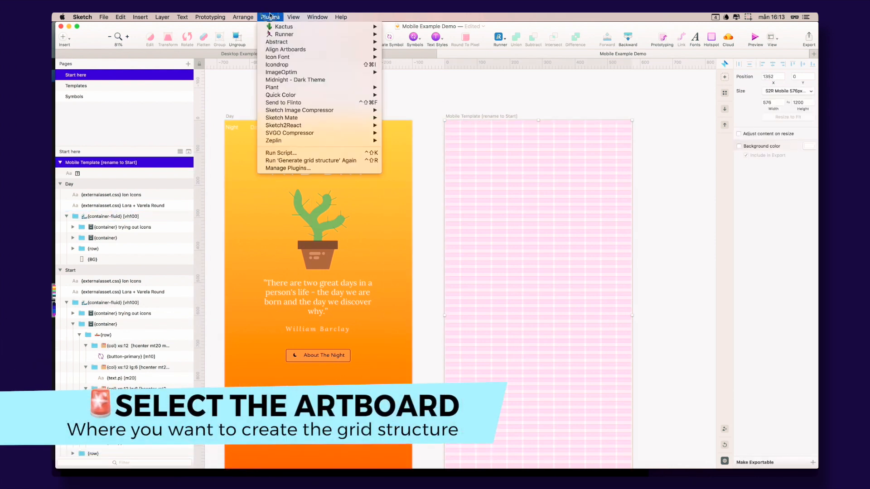
mouse_move(283, 125)
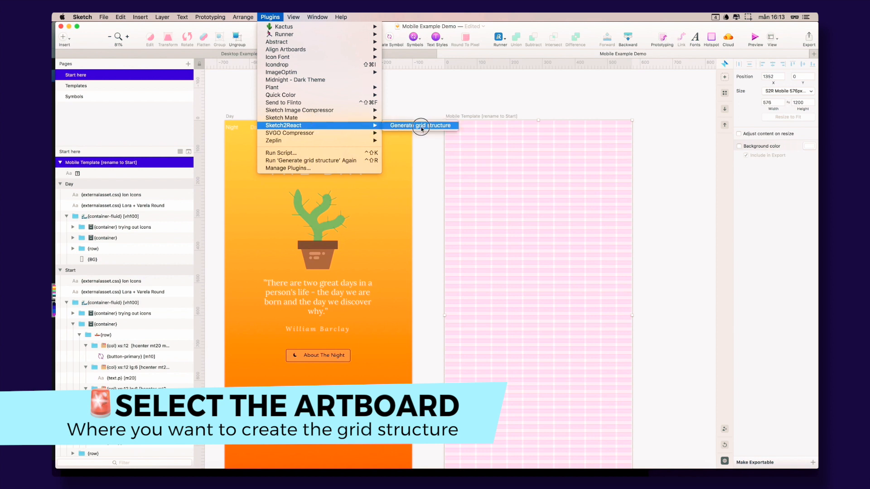
click(420, 125)
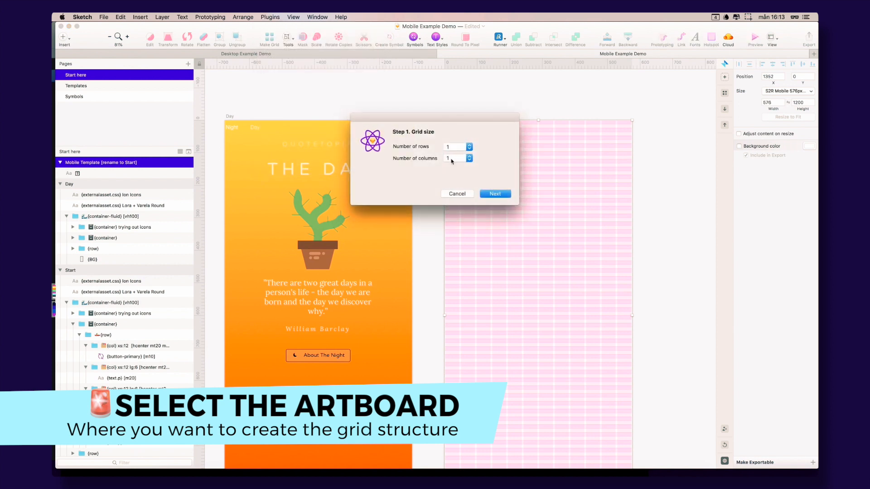
click(465, 158)
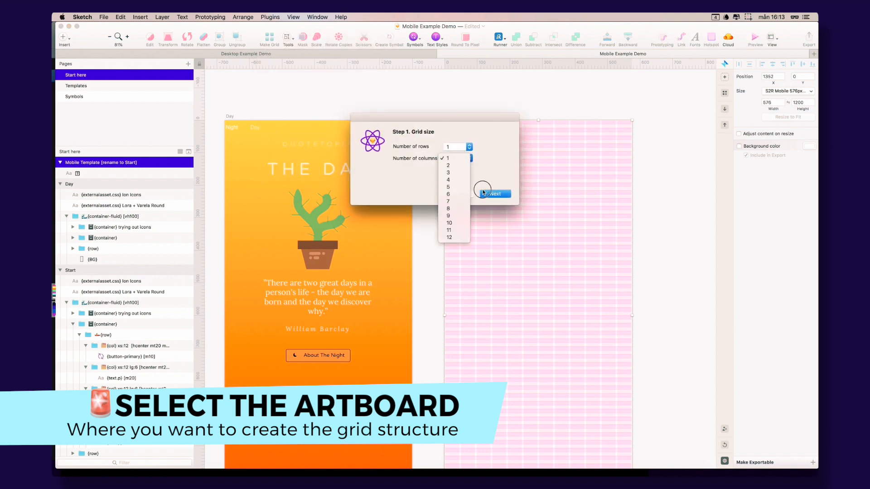
click(449, 194)
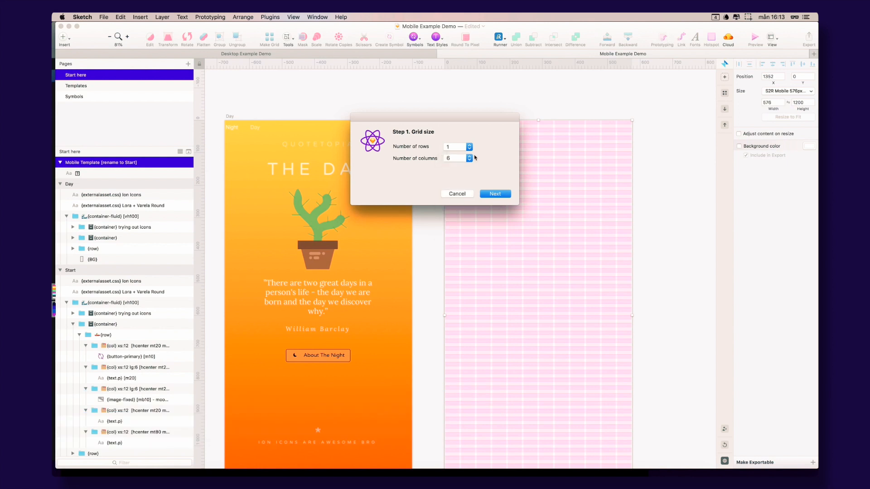
click(468, 144)
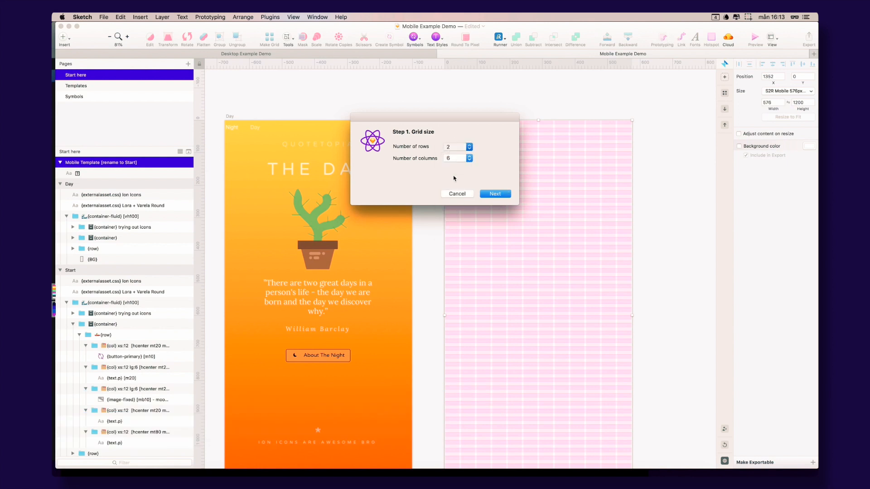
click(495, 194)
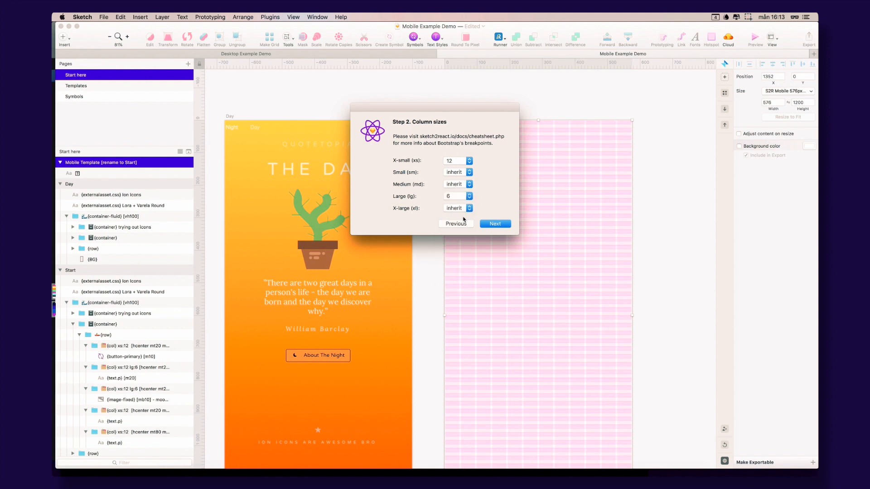
Set column sizes xs 12, lg 6, xl 6 with 20px margins and paddings, then finish the grid
click(456, 208)
text(6)
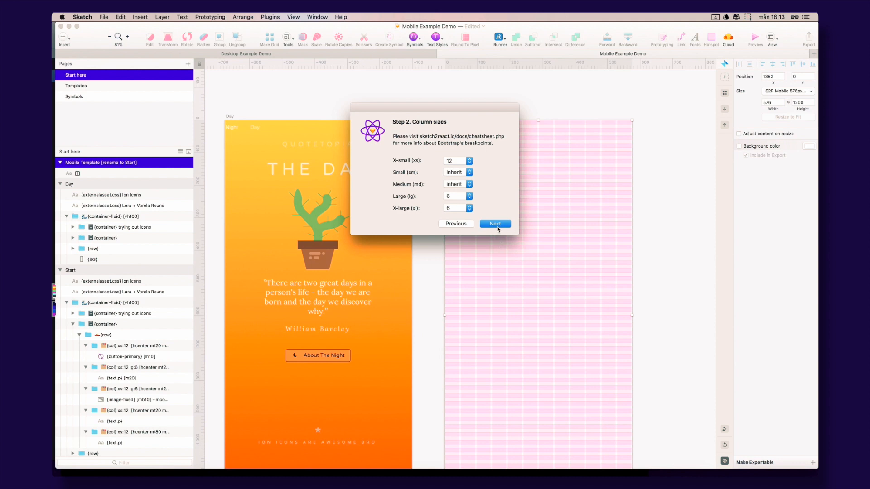
click(495, 223)
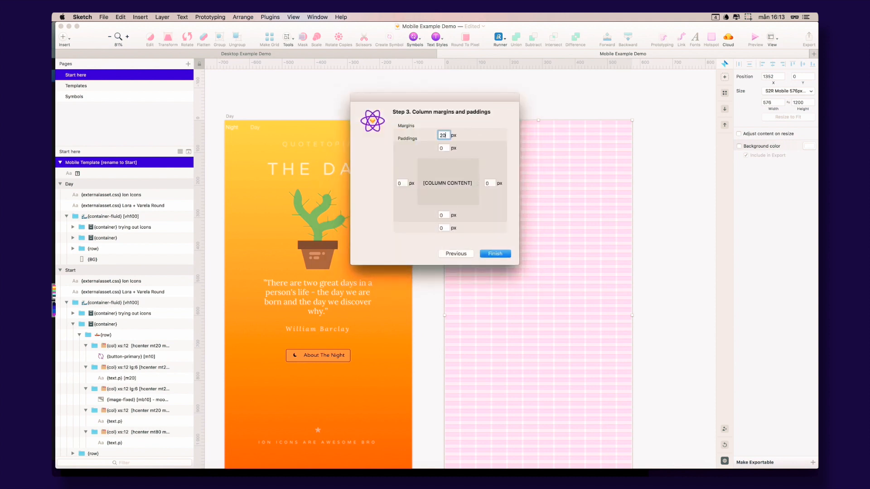
click(442, 148)
text(20)
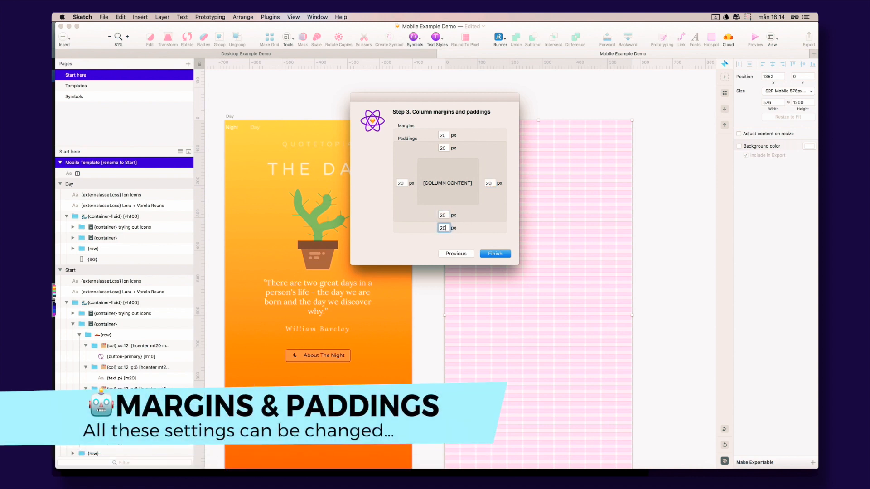
click(494, 253)
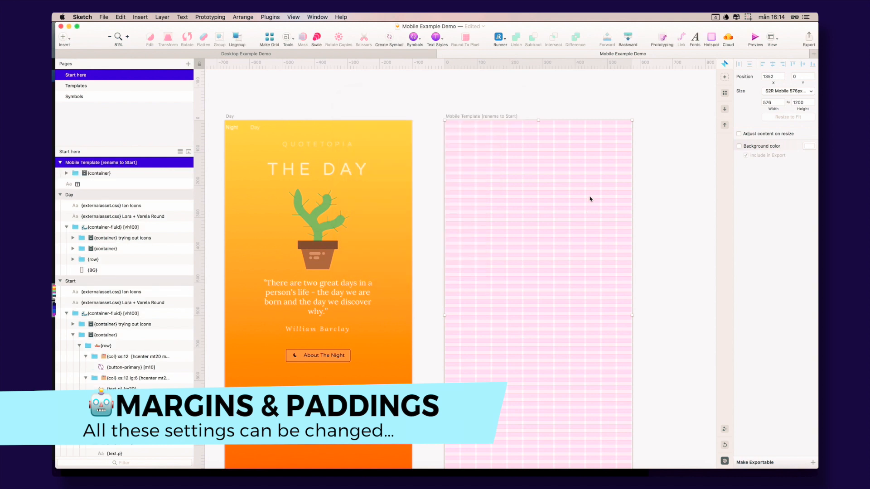
Expand the container and row groups to show six column groups per row
click(98, 173)
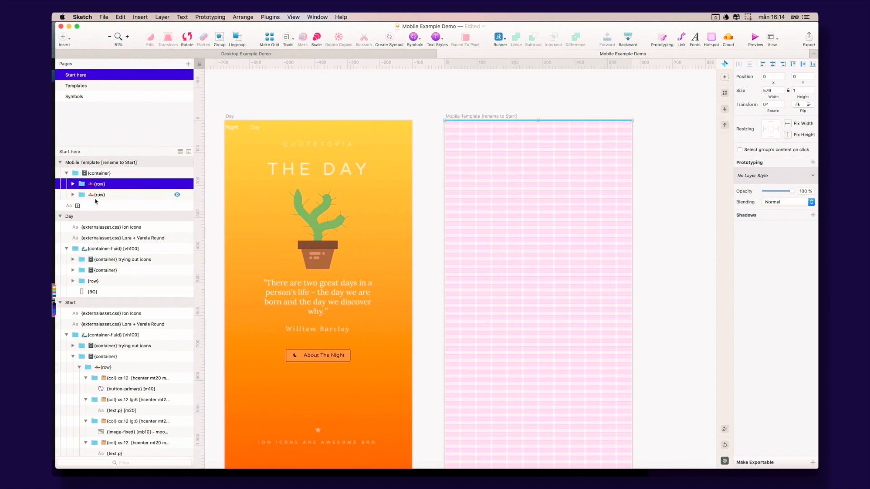
click(73, 184)
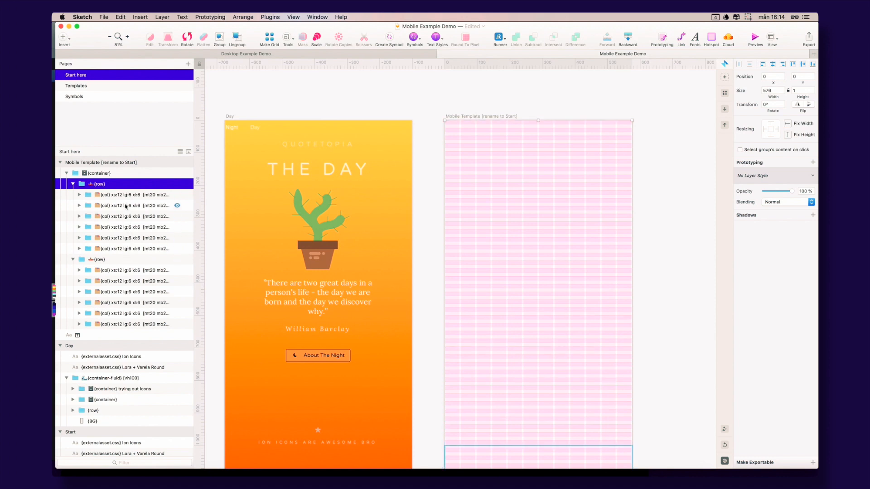
click(133, 292)
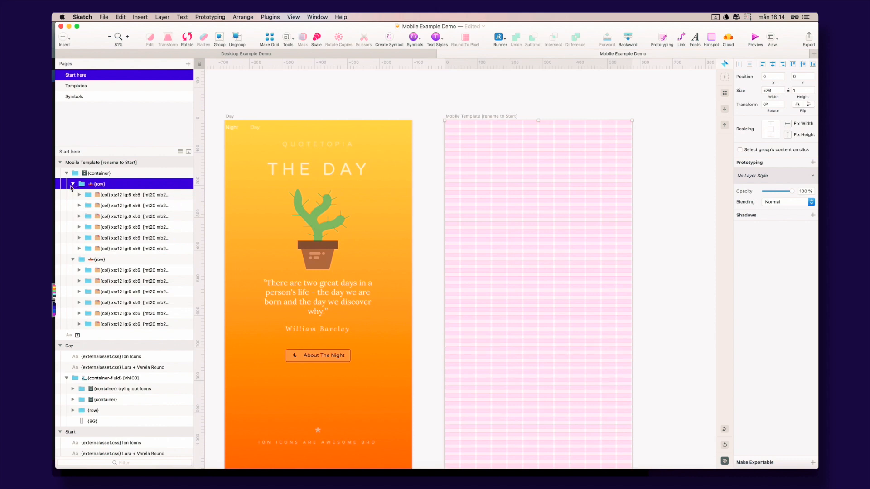
click(73, 184)
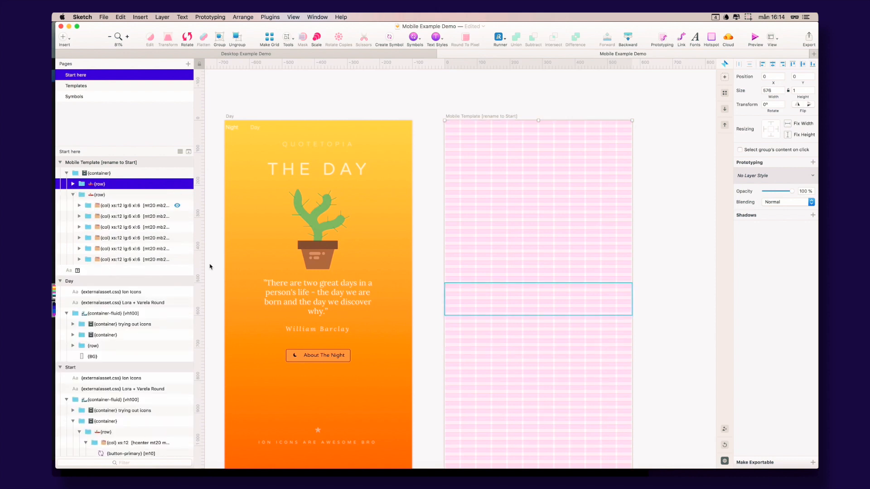
click(73, 194)
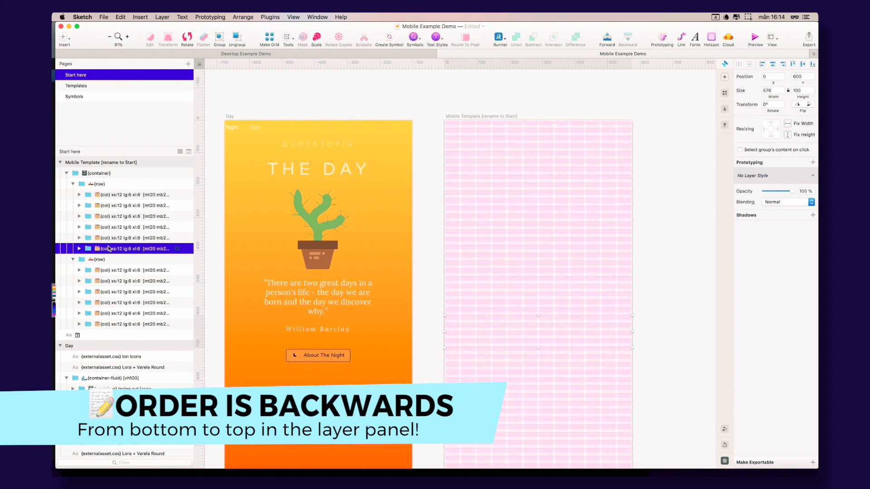
Expand the Day artboard and select its main container to move it above the icons container
click(72, 259)
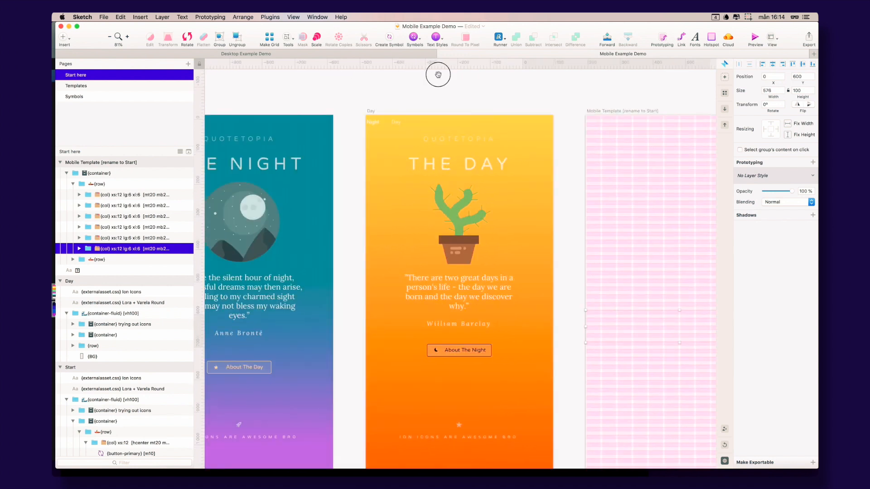
click(70, 281)
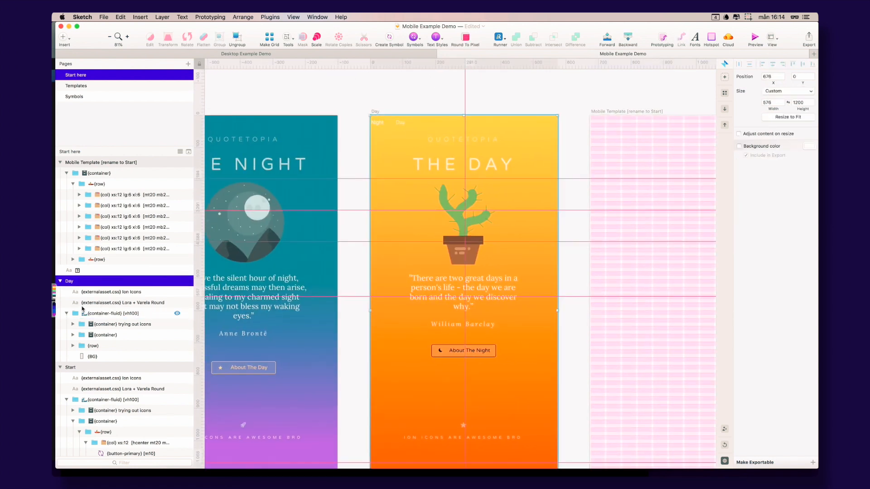
scroll(down, 3)
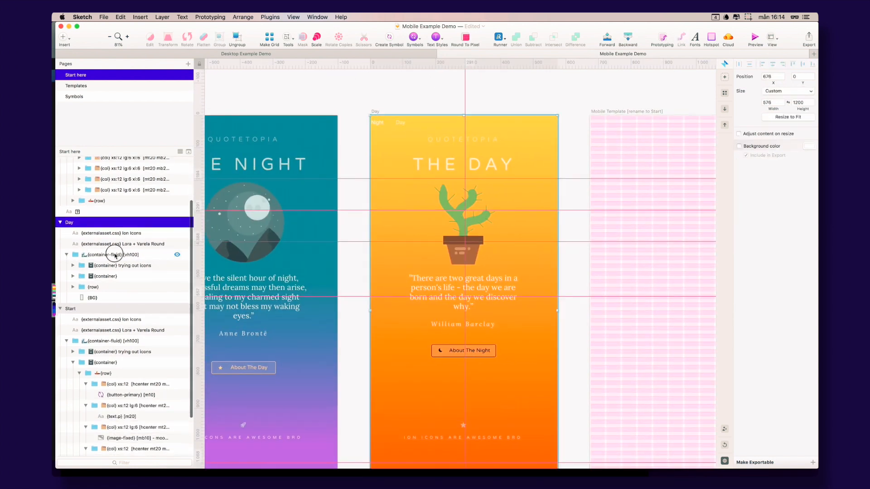
click(111, 254)
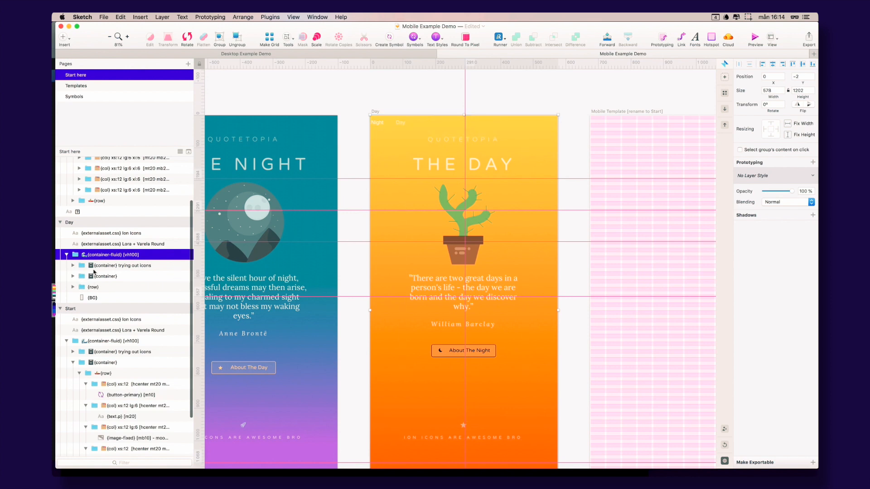
click(122, 265)
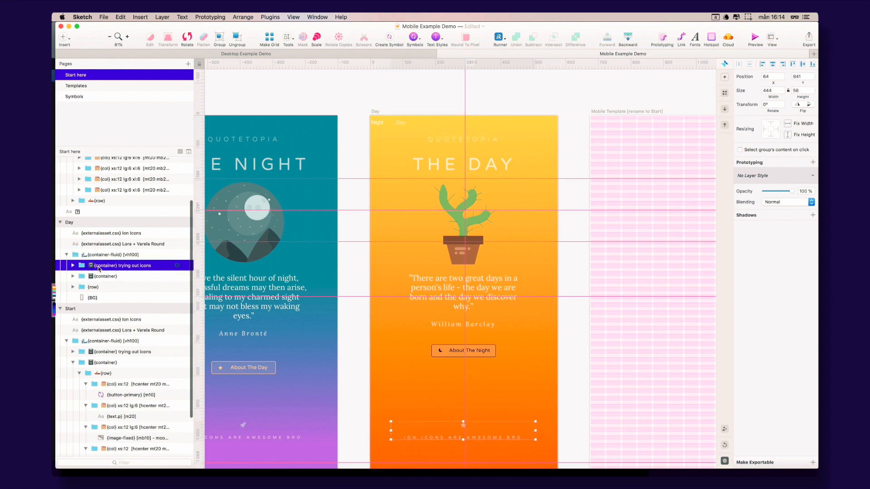
mouse_move(101, 308)
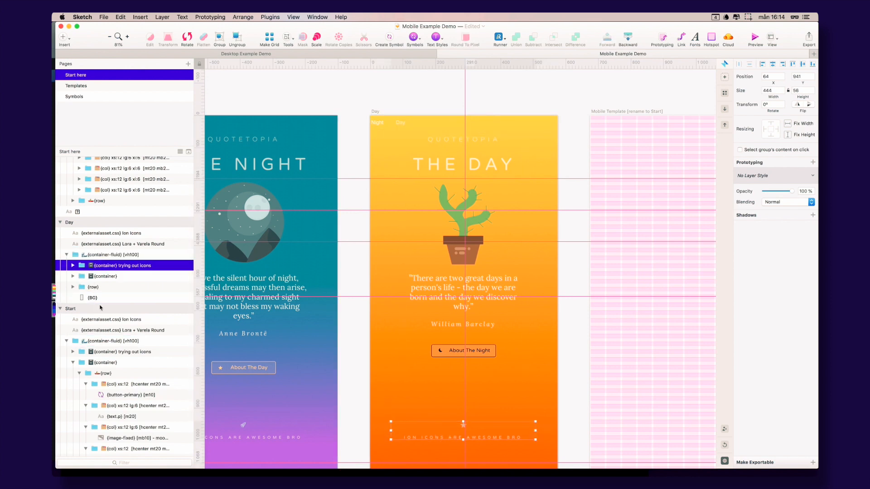
click(104, 277)
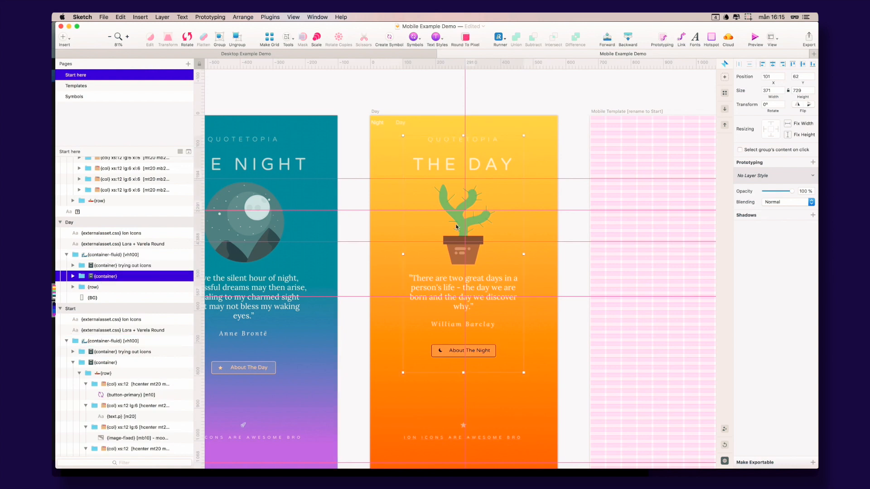
mouse_move(490, 213)
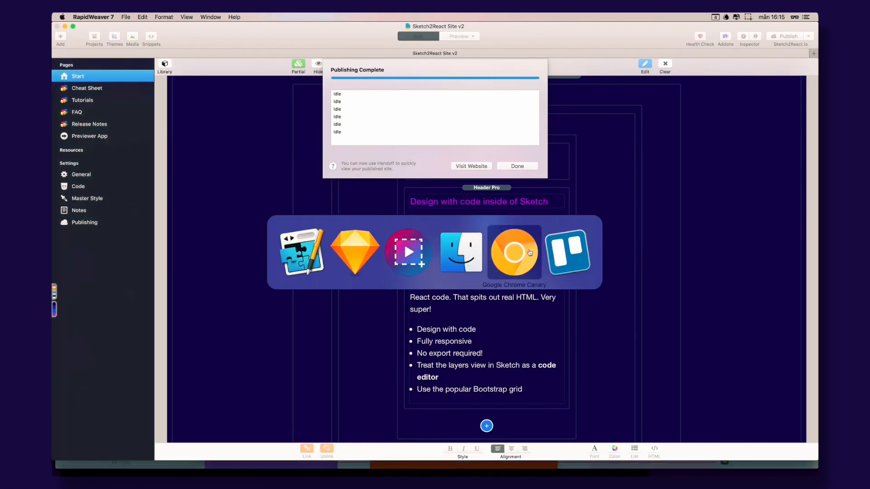
Bring Chrome to the front and reload the Sketch2React previewer
click(513, 253)
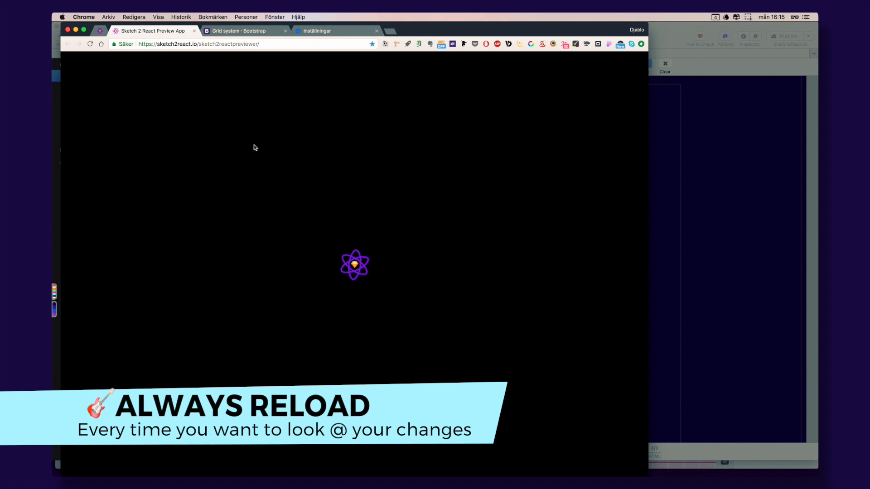
click(89, 44)
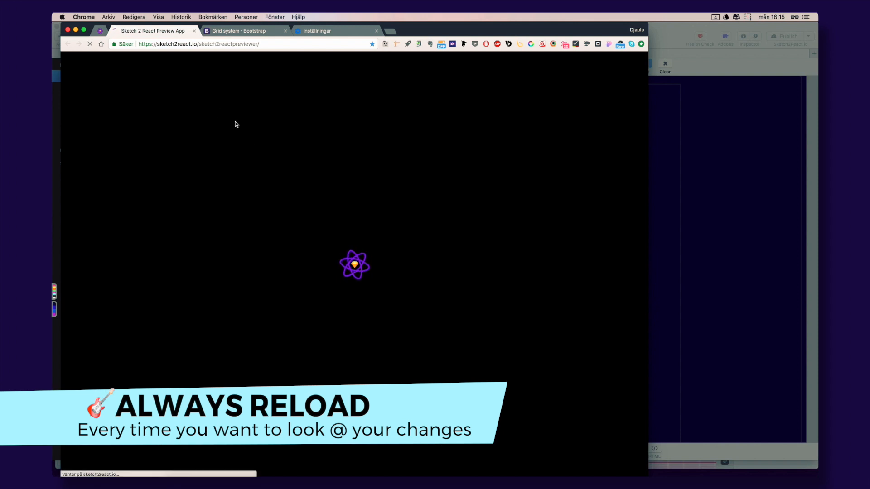
click(90, 43)
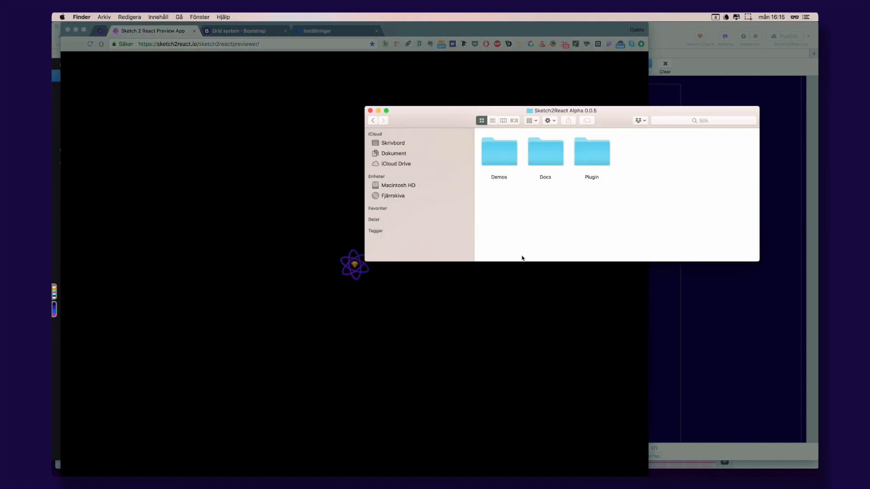
mouse_move(287, 135)
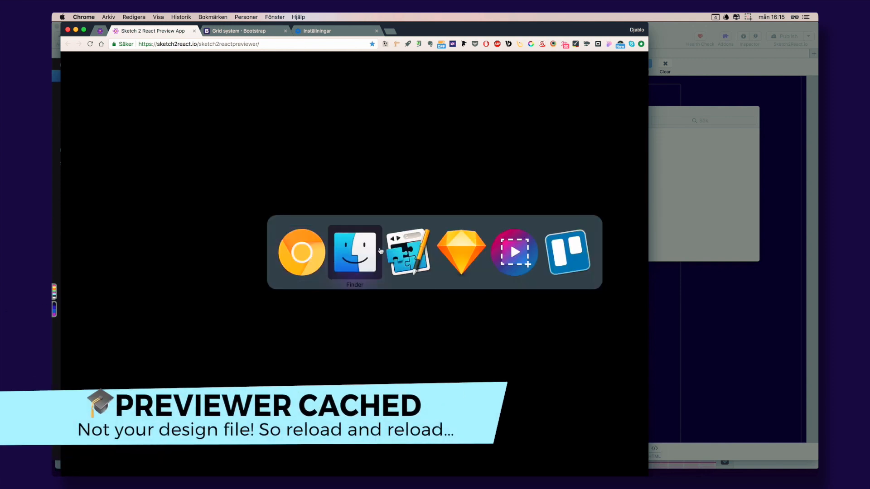
Open the Demos folder in Finder and go to the Day page of the preview
click(354, 252)
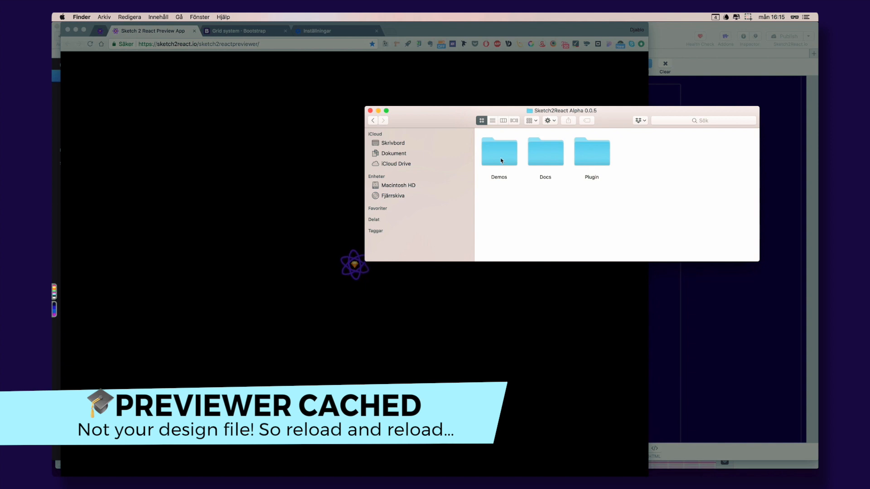
double_click(499, 151)
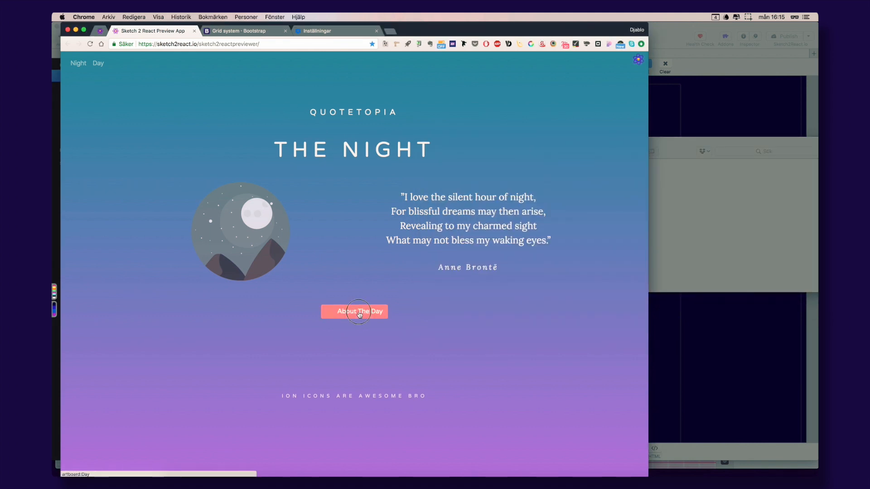
click(354, 311)
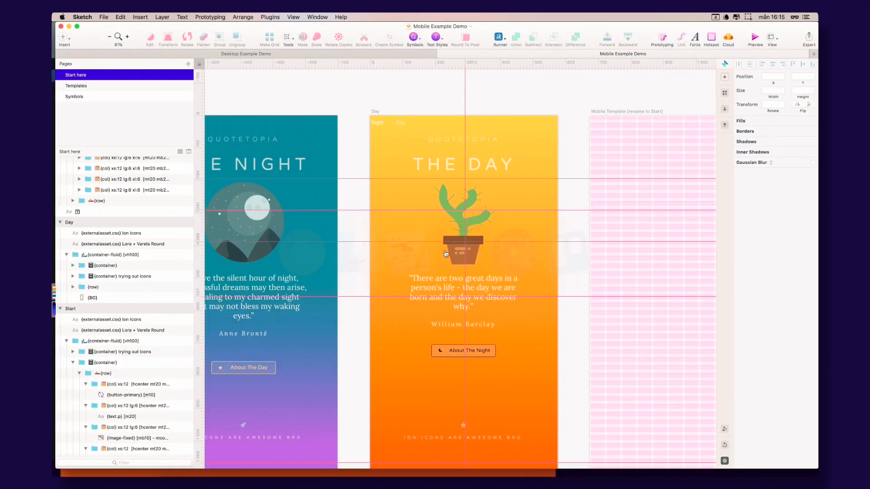
click(111, 255)
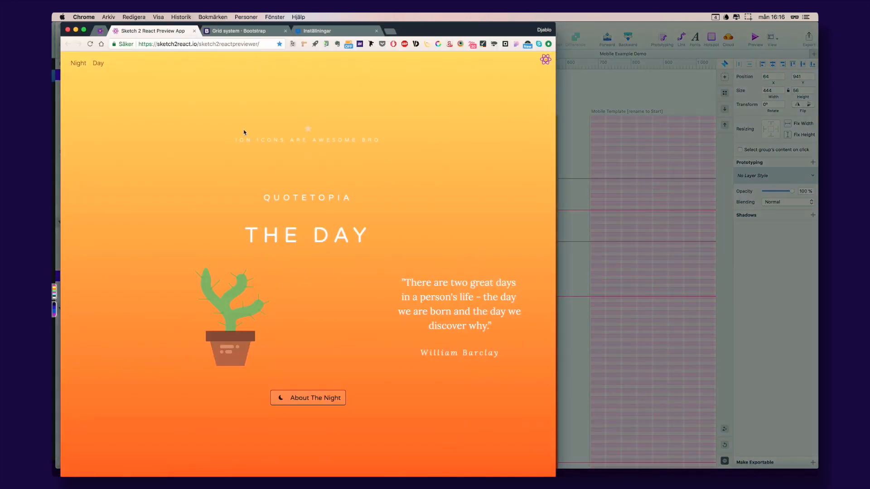
mouse_move(302, 132)
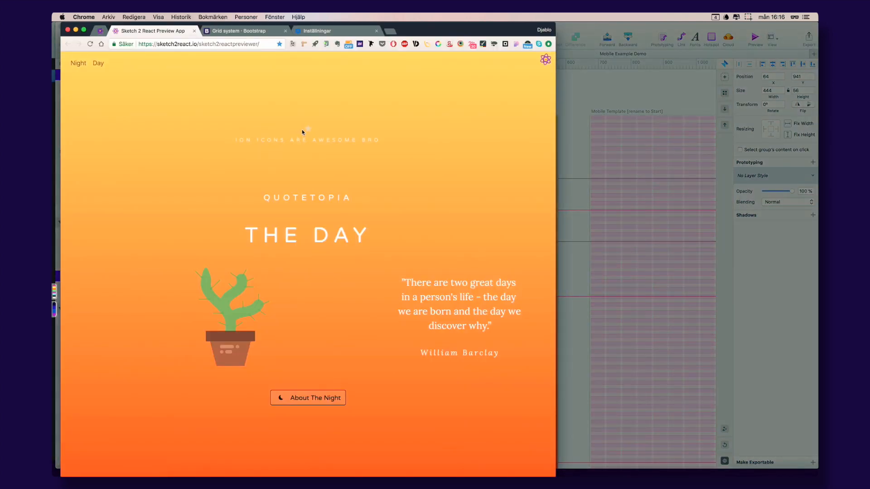
mouse_move(247, 110)
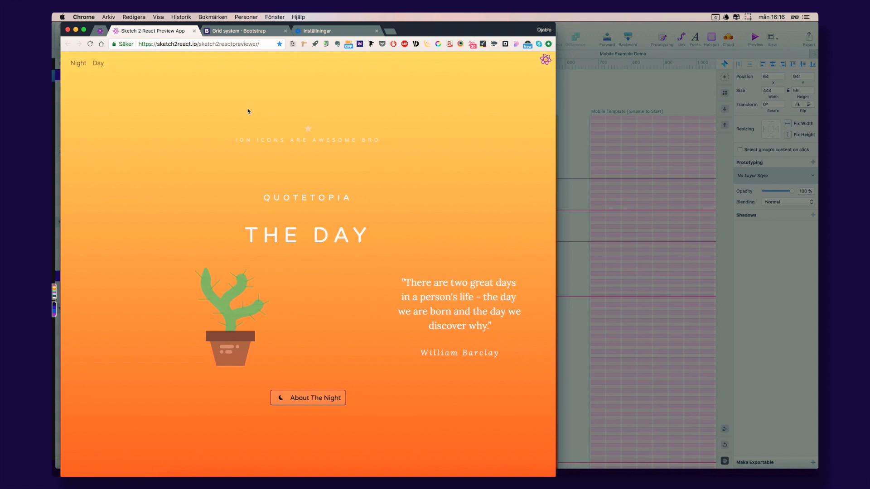
mouse_move(287, 126)
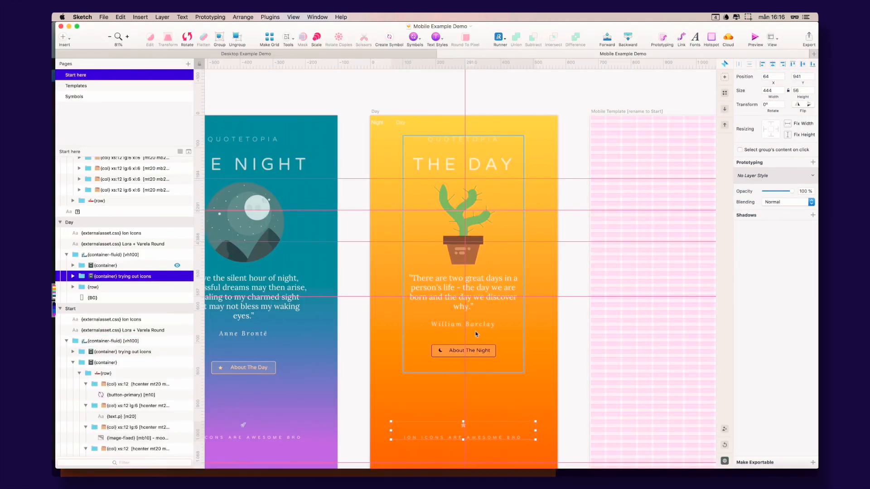
scroll(down, 3)
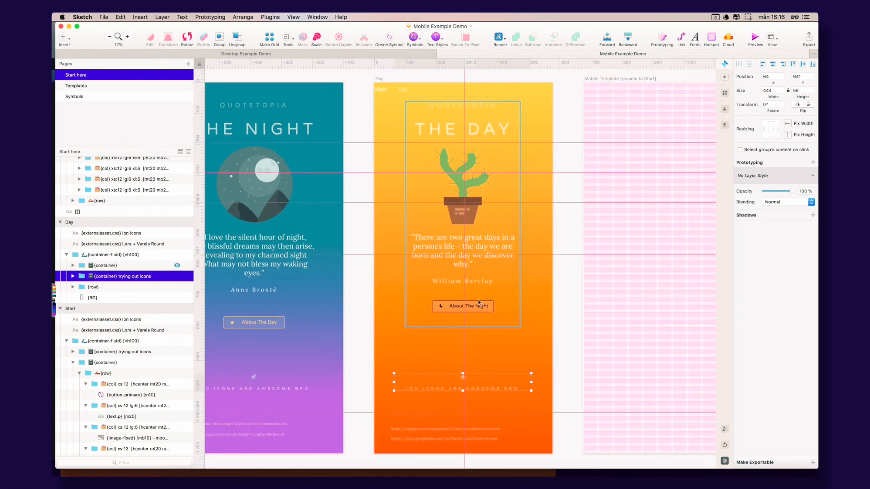
click(104, 265)
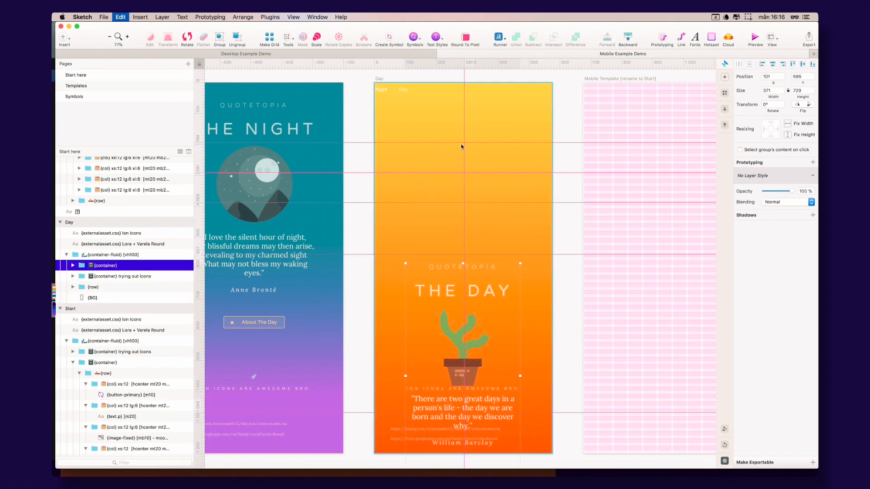
click(75, 75)
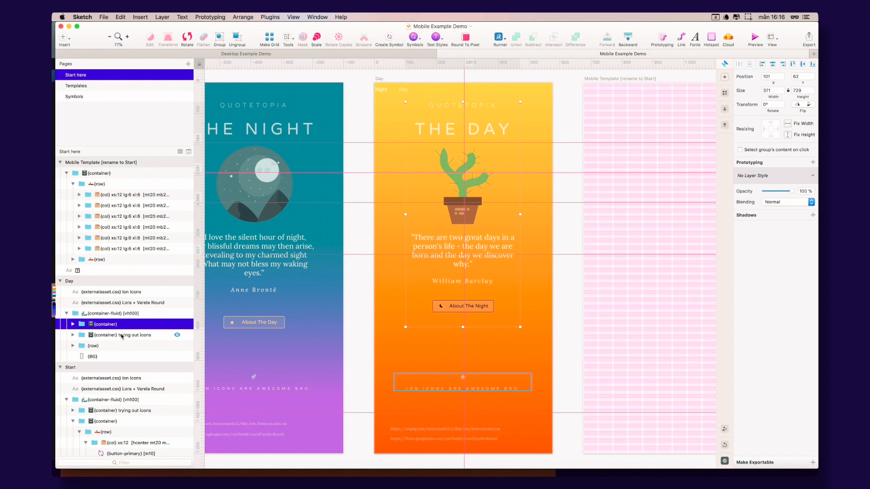
click(123, 334)
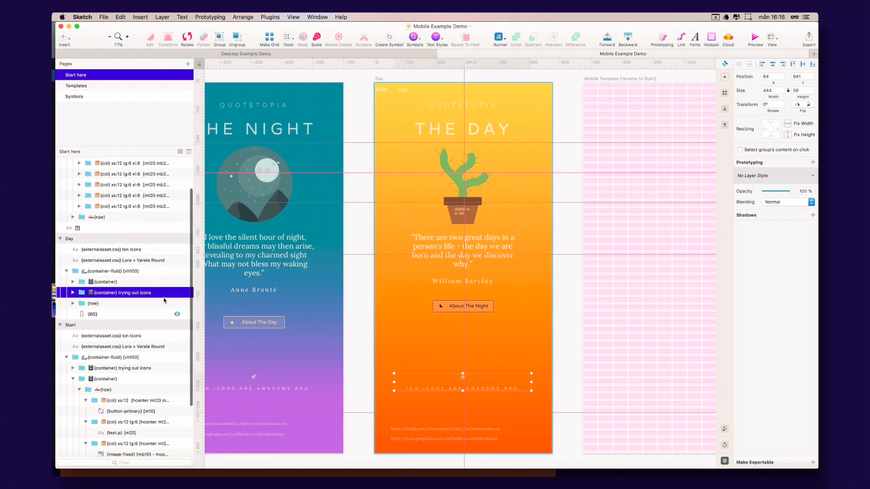
click(92, 303)
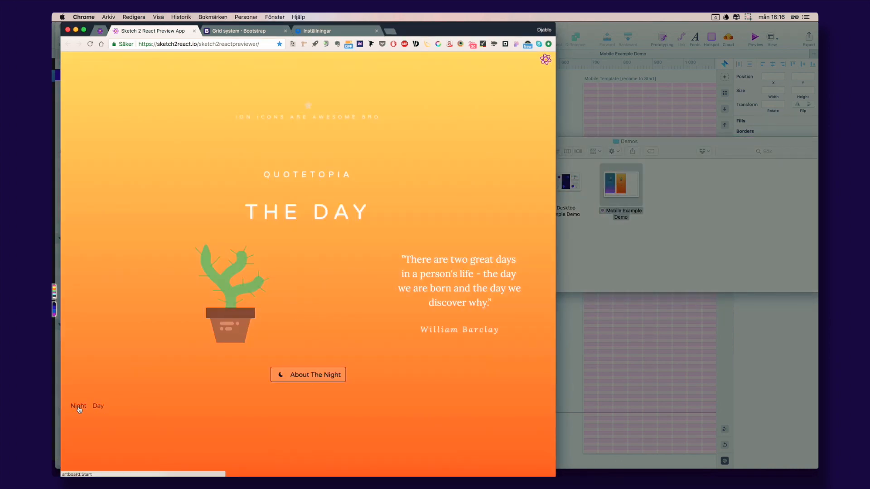
Visit the Night page in the previewer and return to Day via About The Day
click(78, 406)
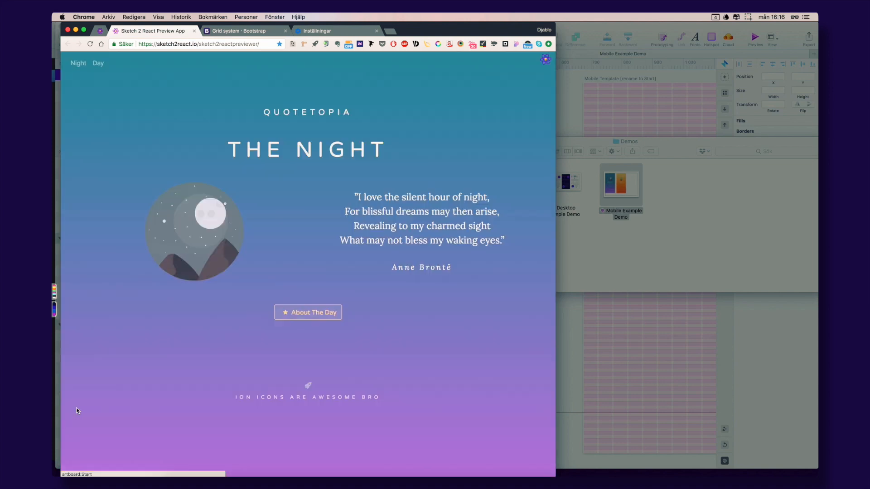
mouse_move(298, 365)
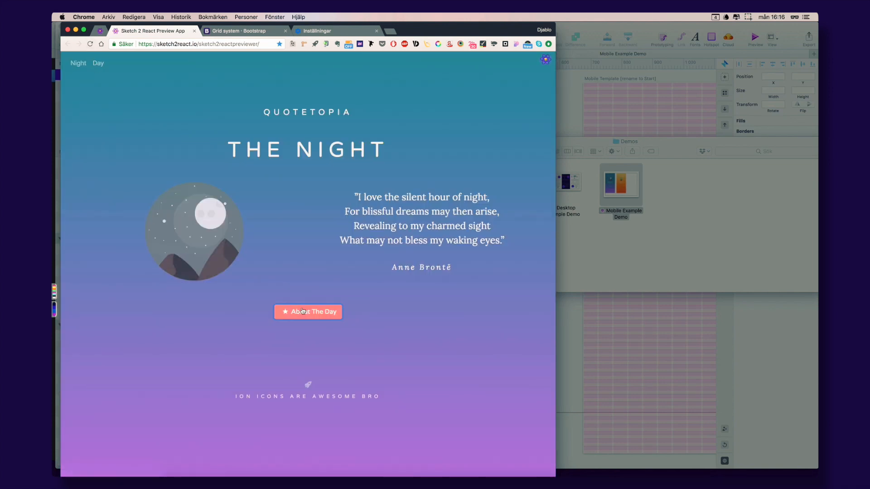
click(308, 311)
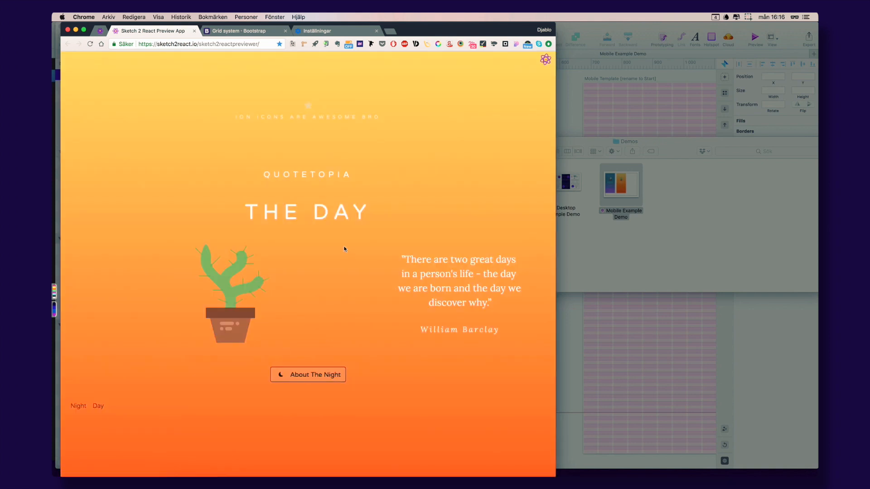
mouse_move(481, 159)
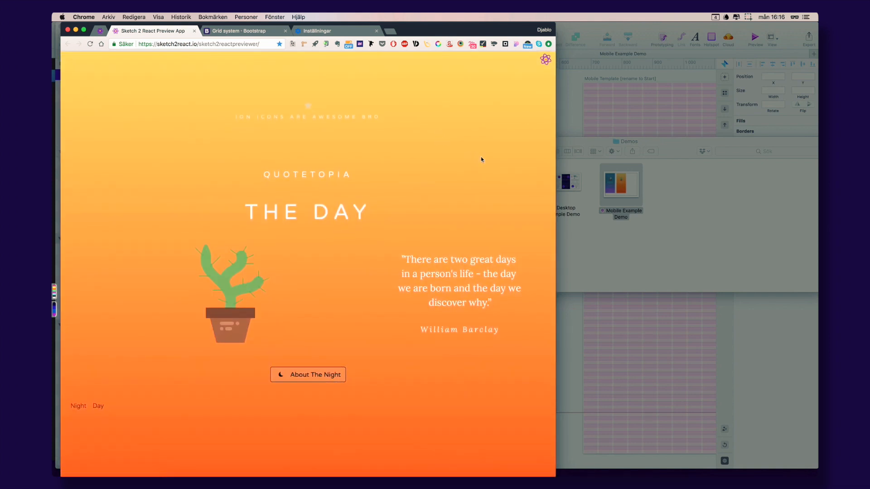